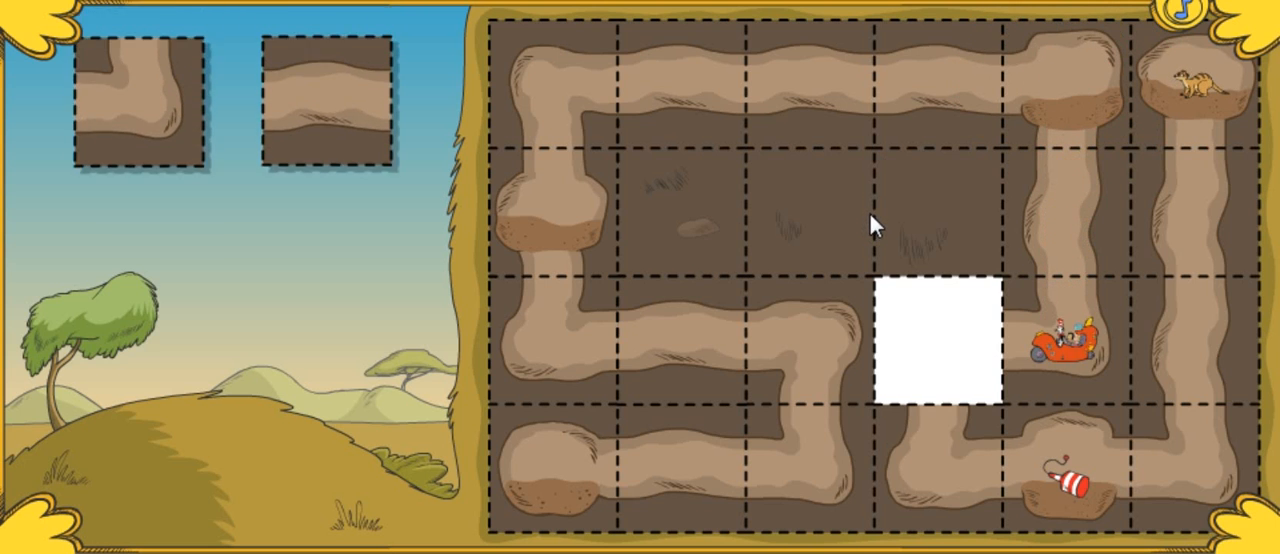
Place a fitting tunnel piece in the empty square beside the car
click(150, 110)
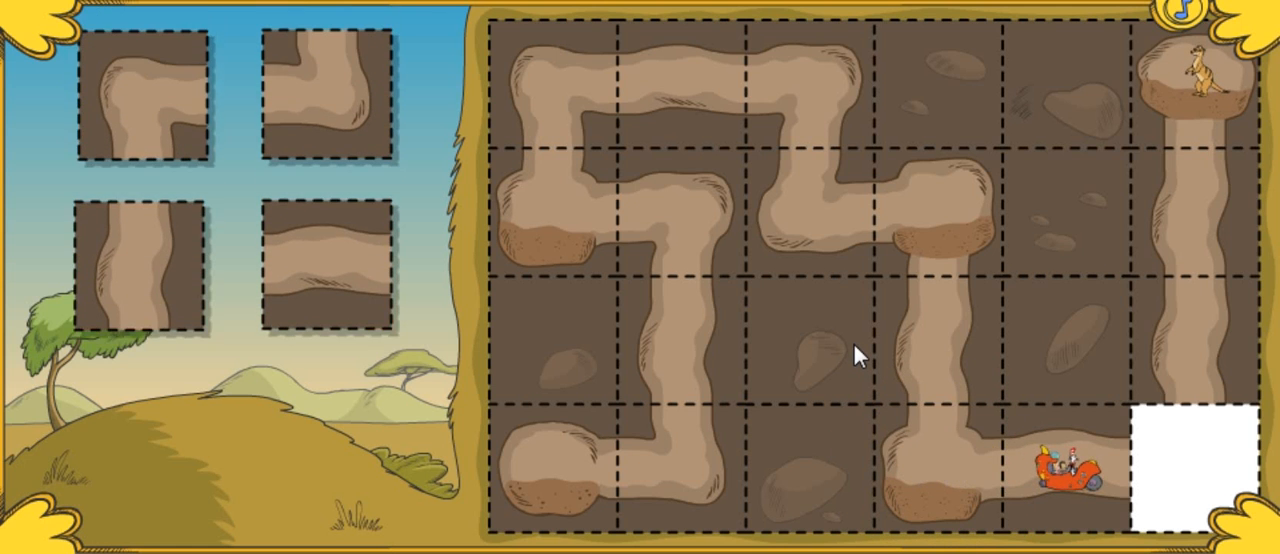
Choose the top-right bend piece to link the car with the meerkat's tunnel
click(330, 110)
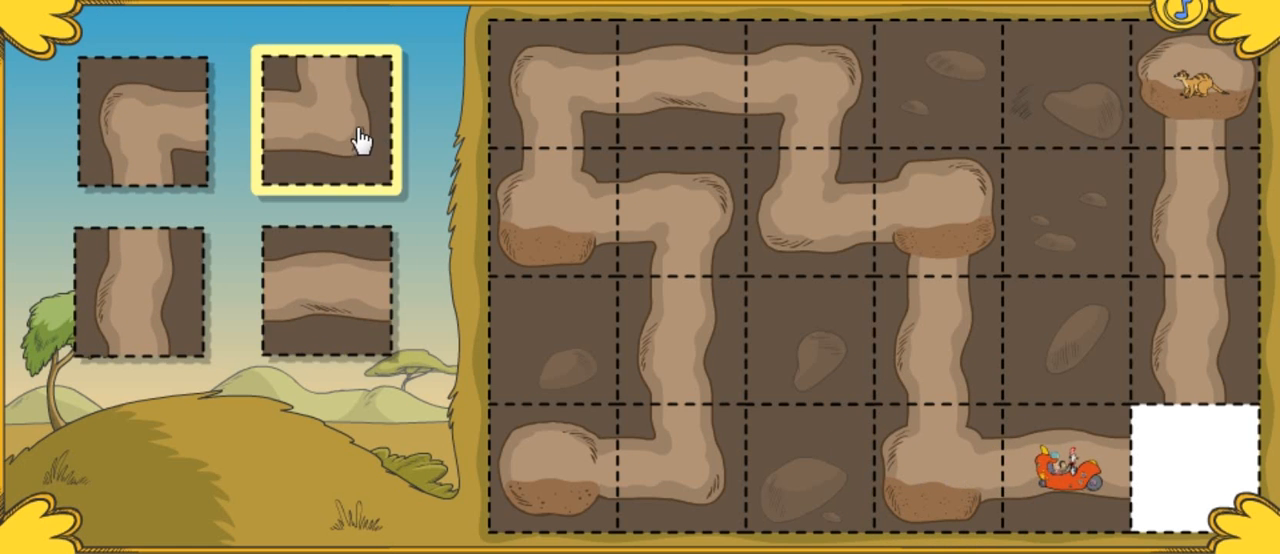